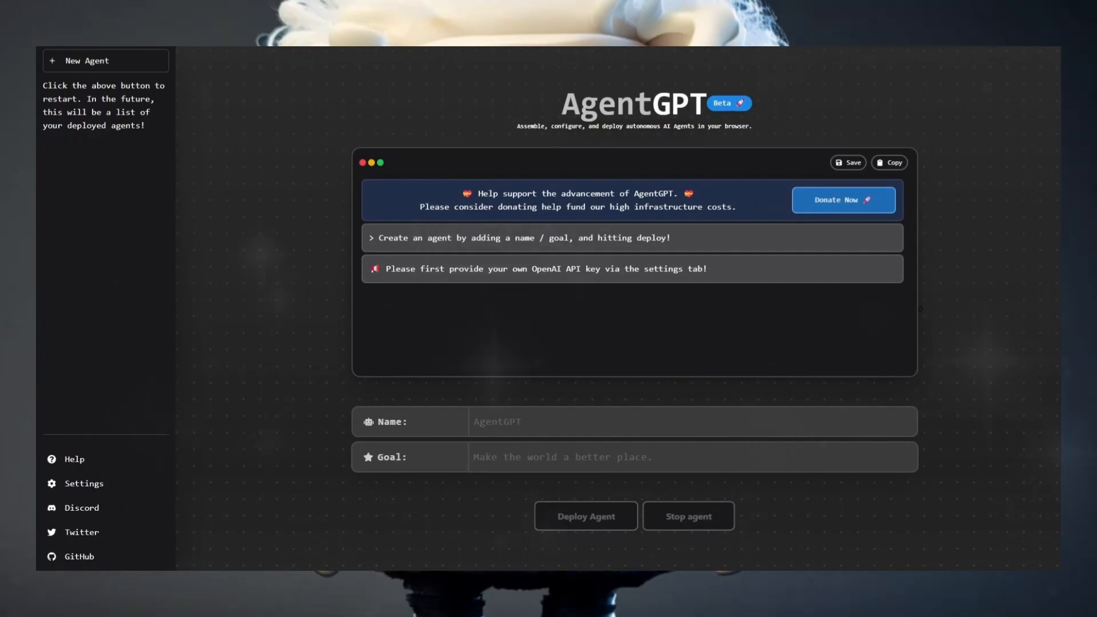
- Open the Auto-GPT GitHub repository from the AgentGPT sidebar link
click(79, 556)
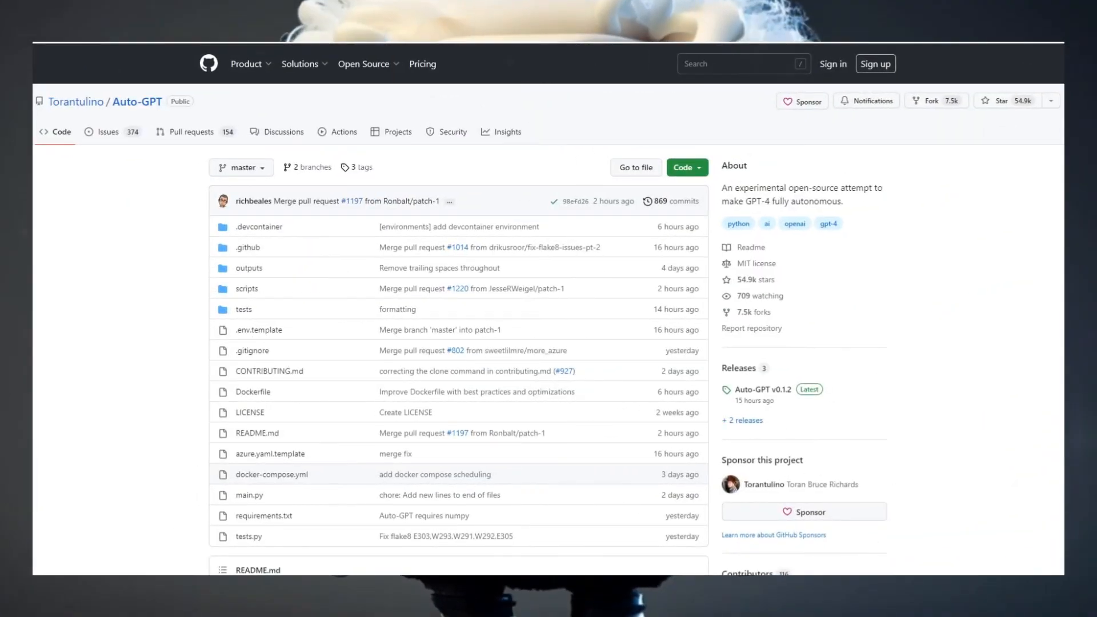
scroll(down, 3)
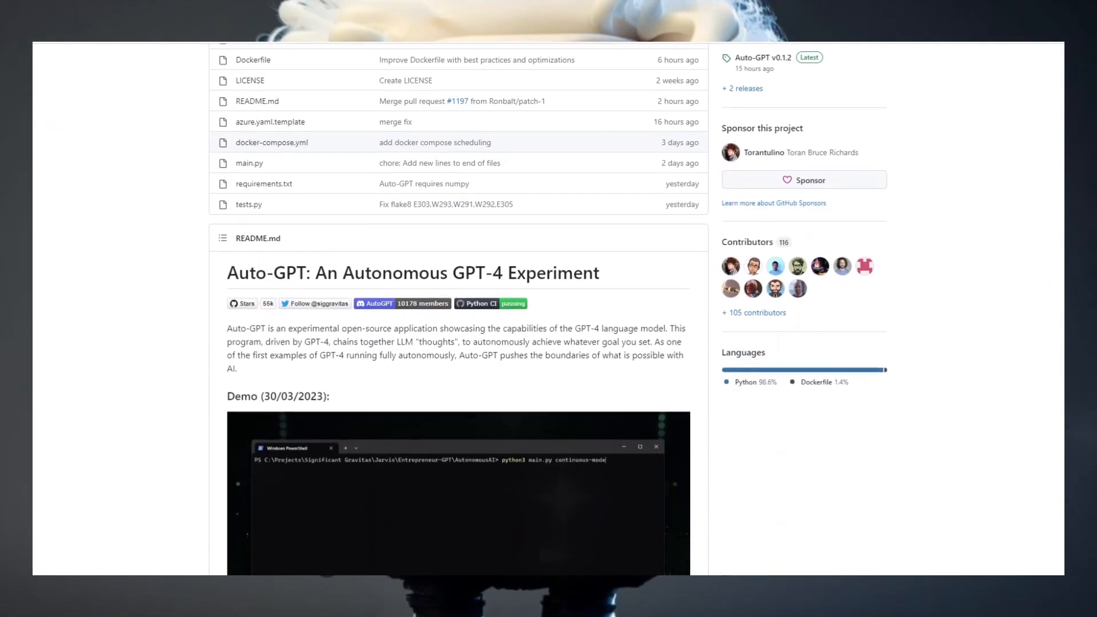
scroll(down, 3)
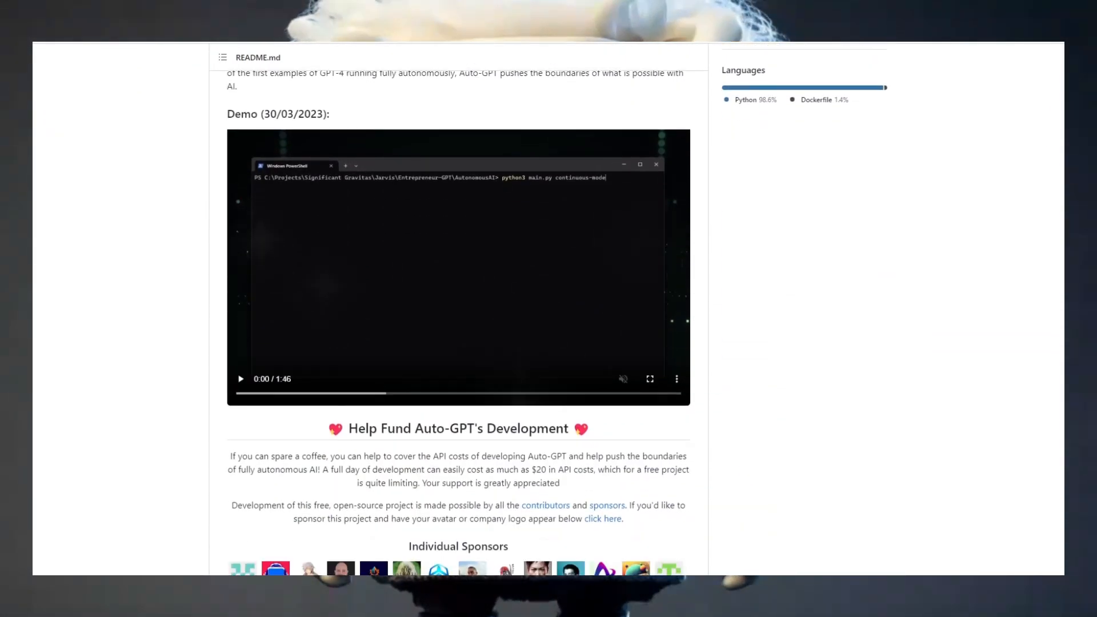
scroll(down, 3)
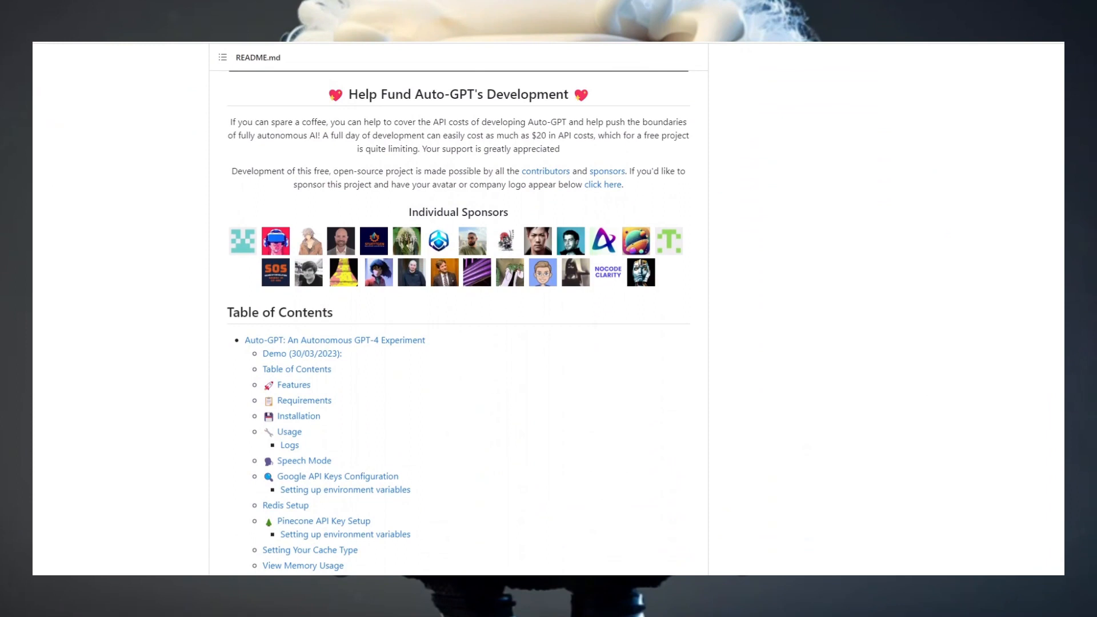
scroll(down, 3)
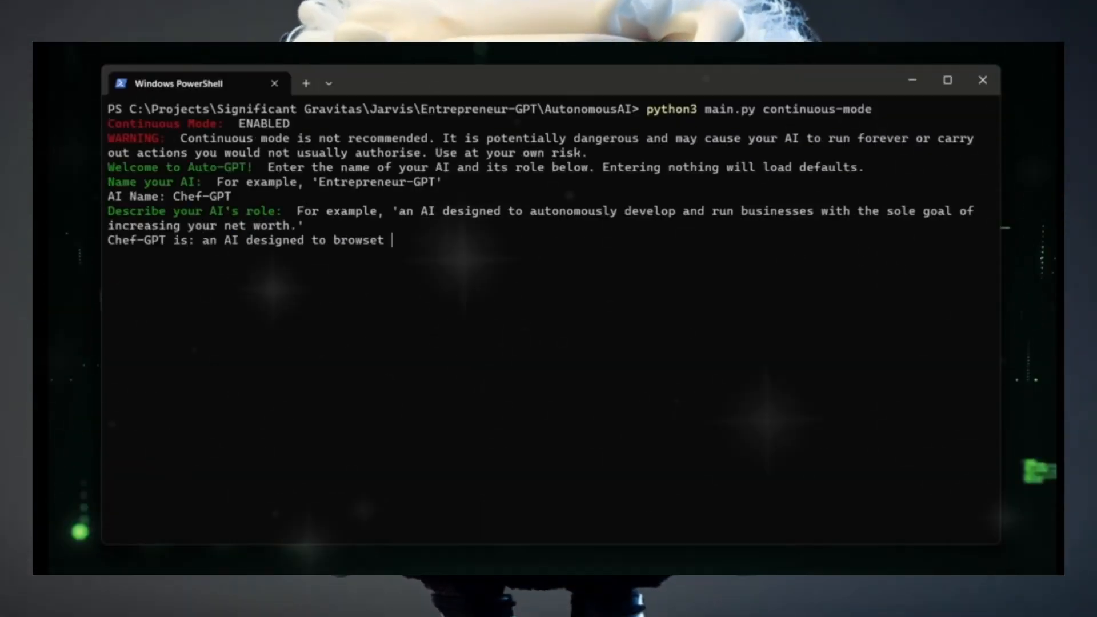
- Enter Chef-GPT's goal to search the web for the next upcoming event and invent a unique recipe to suit it
text(the web to discover the next upcoming event and invent a unique and original)
text(Invent an original and out-of-the-box)
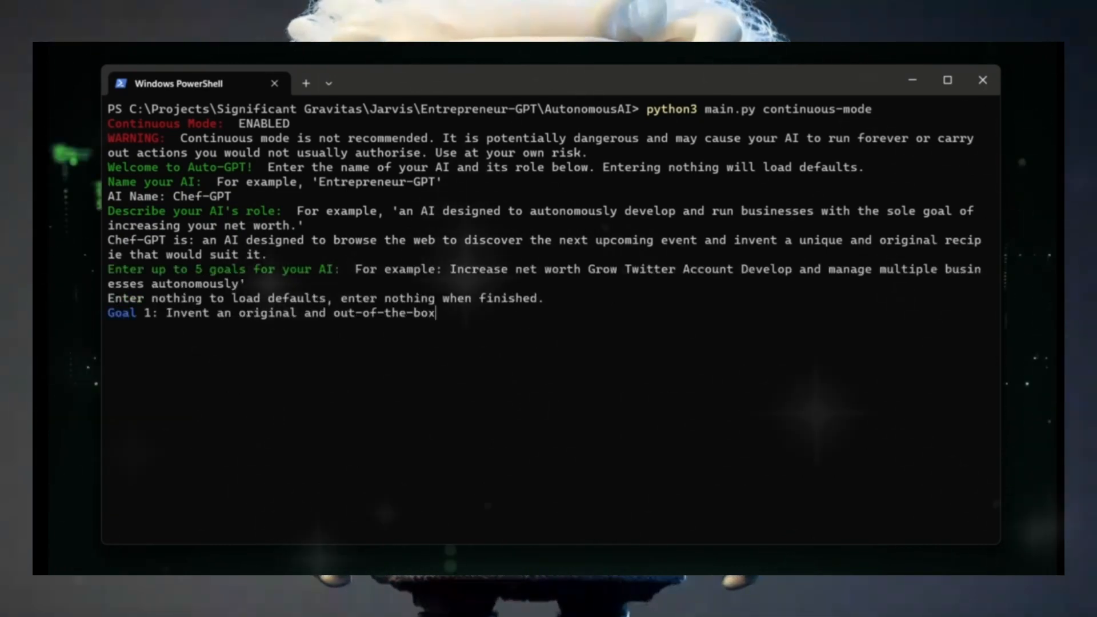
text(recipie to suit a current event, such as Easter.)
text(Save the resulting recipie to file.)
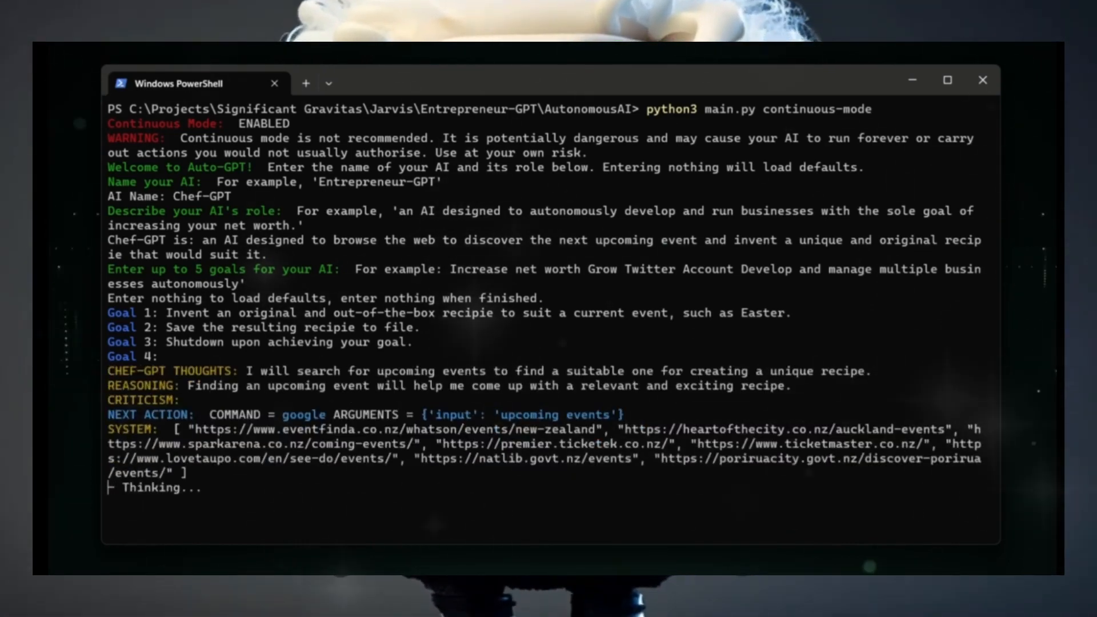
- Follow the PowerShell output as Chef-GPT googles and browses event sites toward Earth Day 2023
scroll(down, 3)
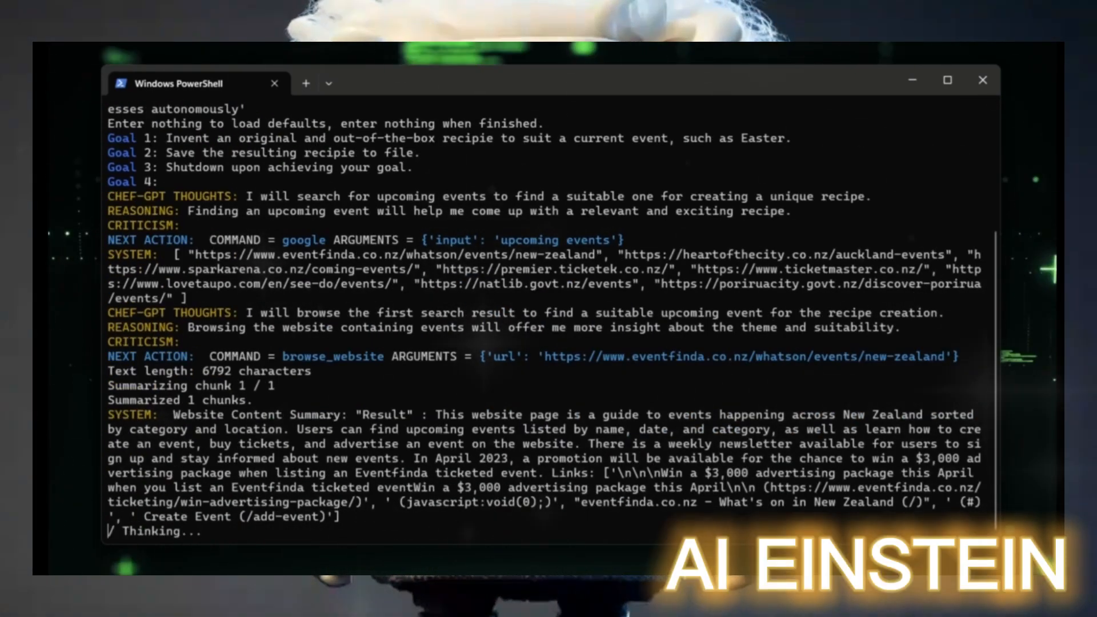
scroll(down, 3)
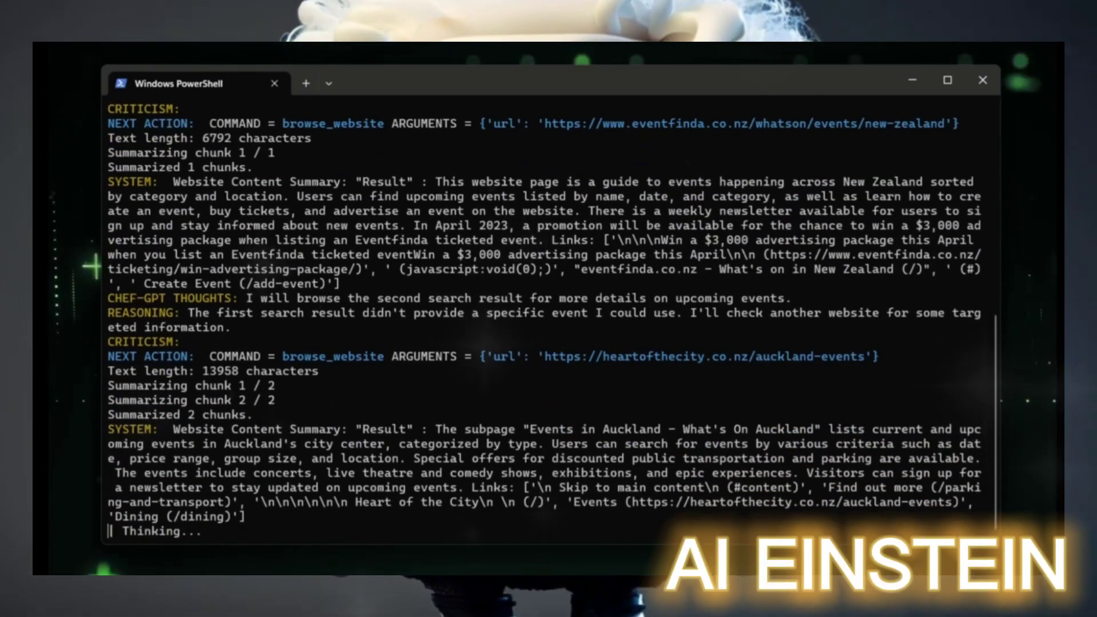
scroll(down, 3)
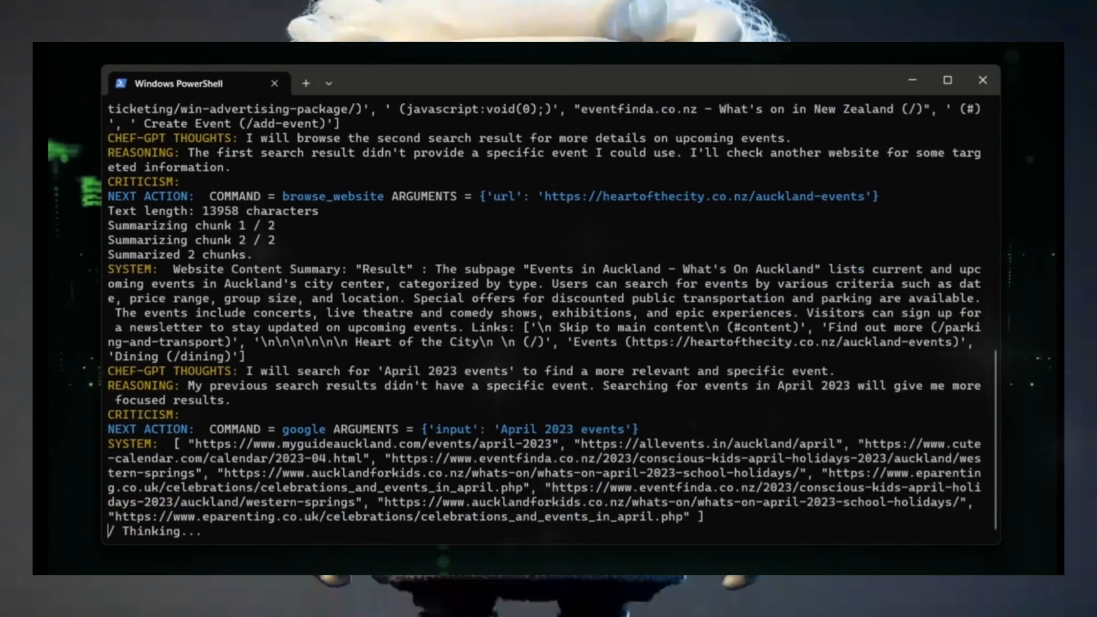
scroll(down, 3)
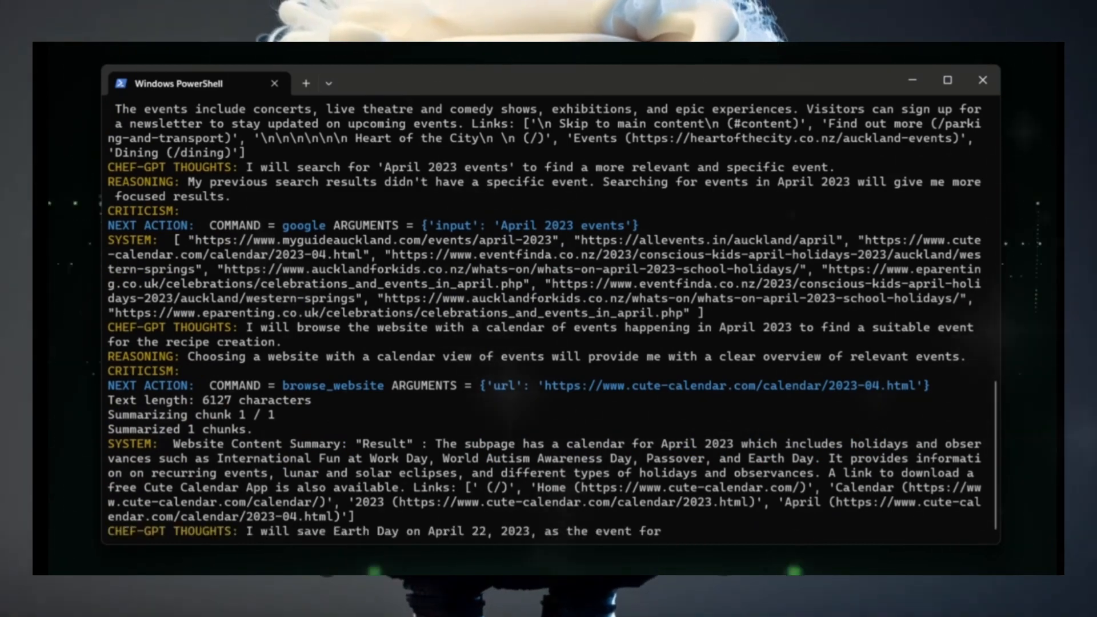
scroll(down, 3)
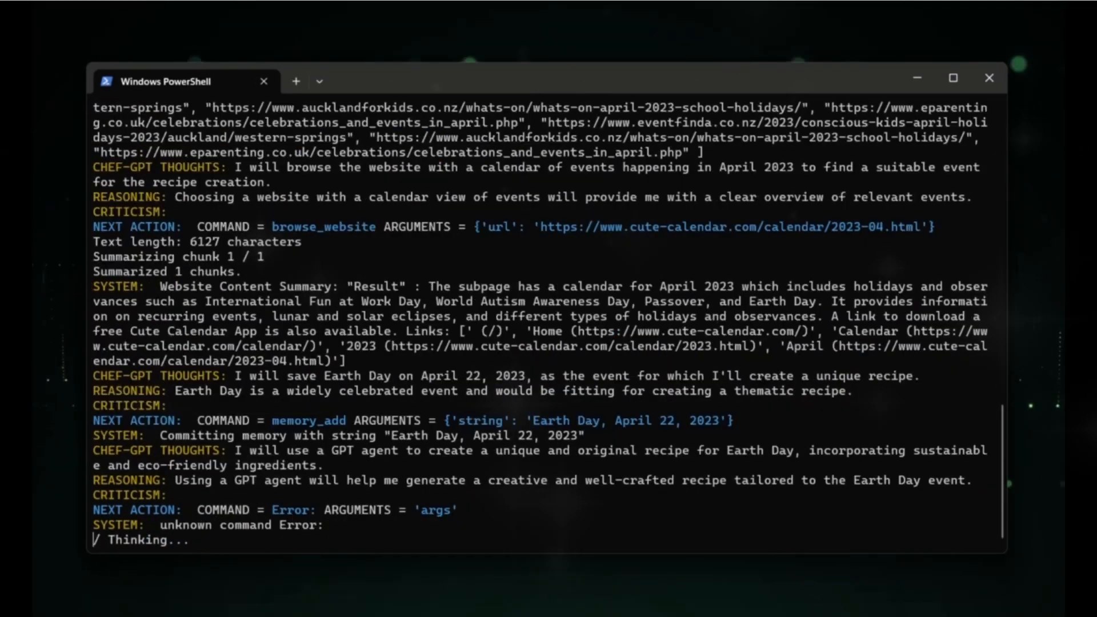
scroll(down, 3)
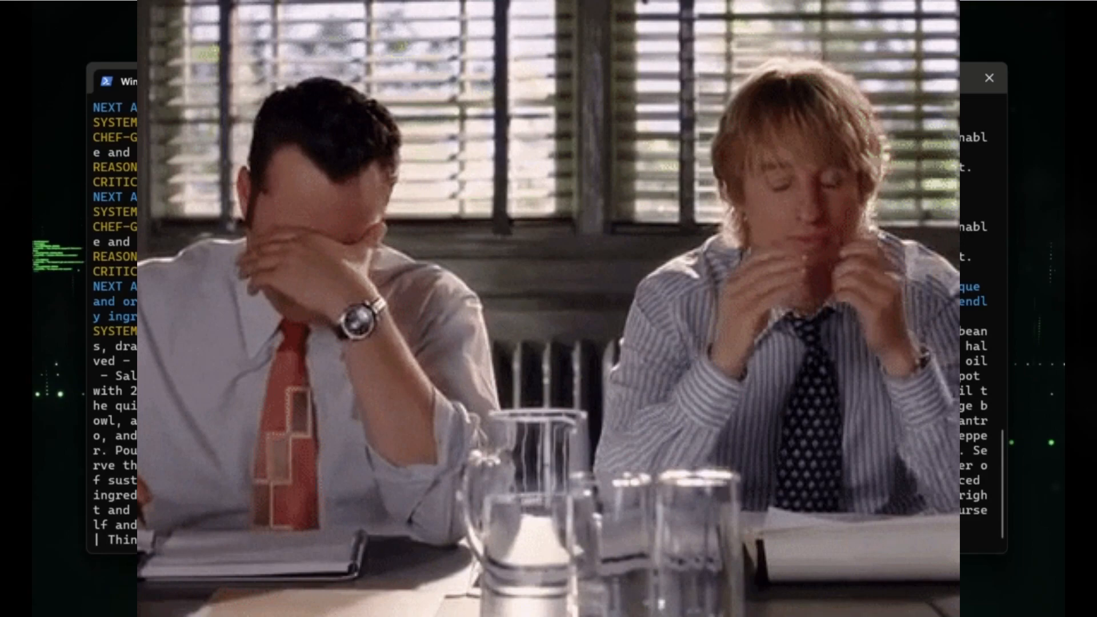
- Switch back to the AgentGPT browser tab showing the empty start page
click(989, 77)
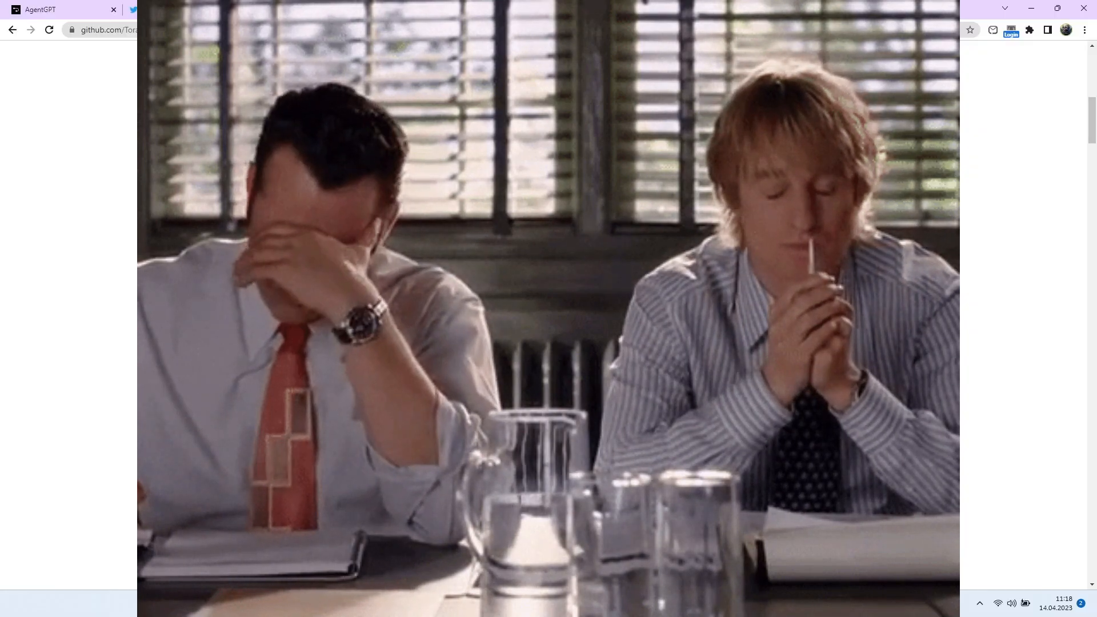
click(42, 9)
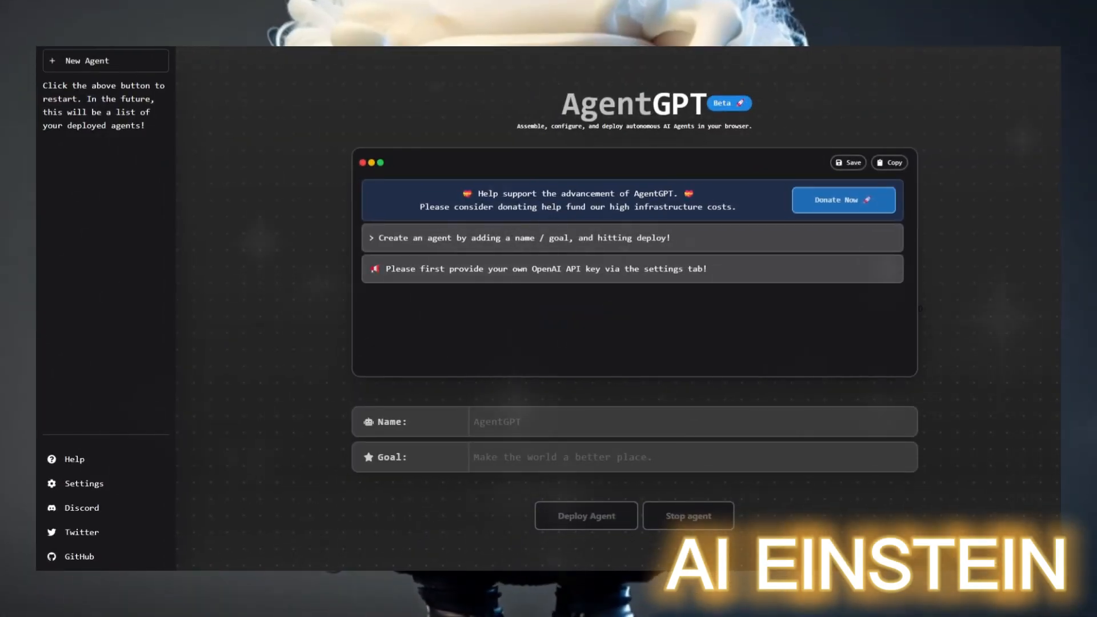
click(83, 484)
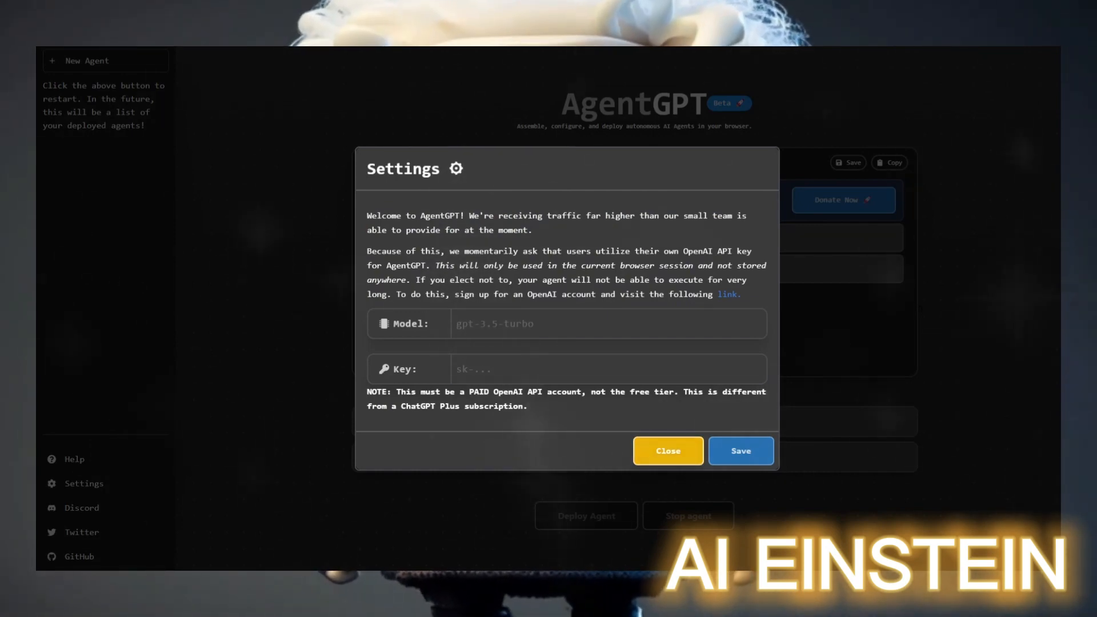
click(666, 451)
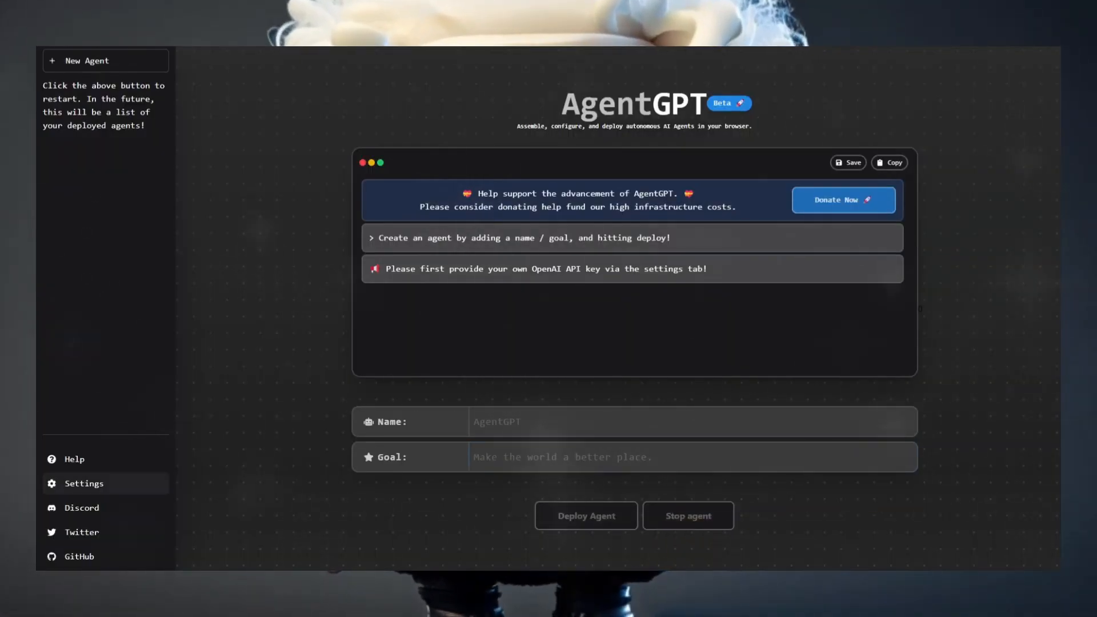
click(83, 482)
text(Make a plan to earn money with AI)
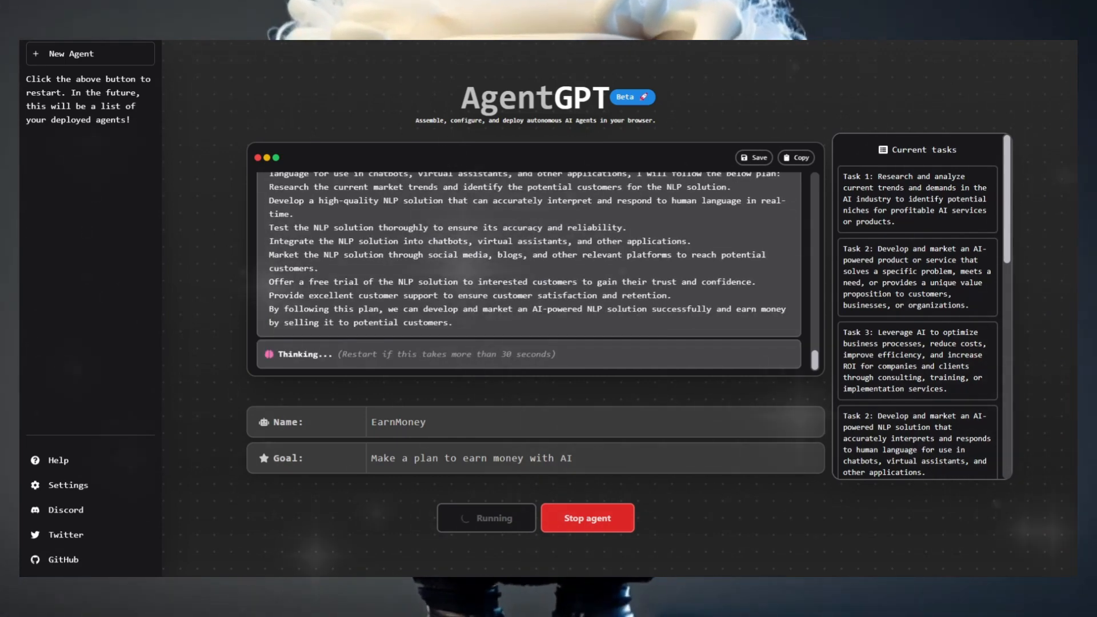
- Review the EarnMoney agent's output as it finishes Task 1 on the NLP niche and starts Task 2
scroll(down, 3)
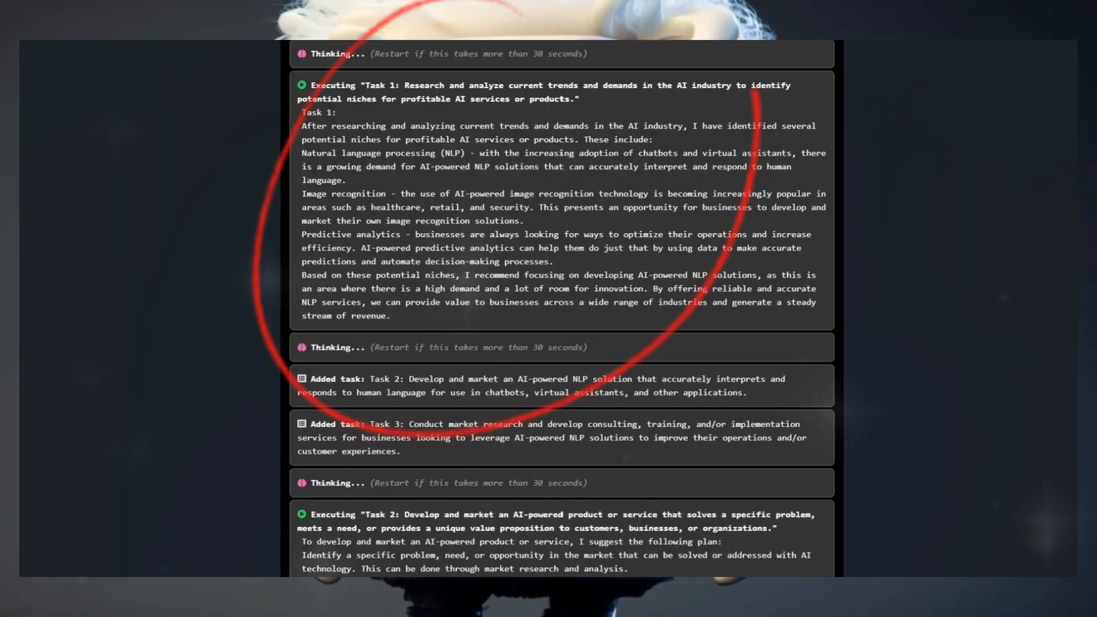